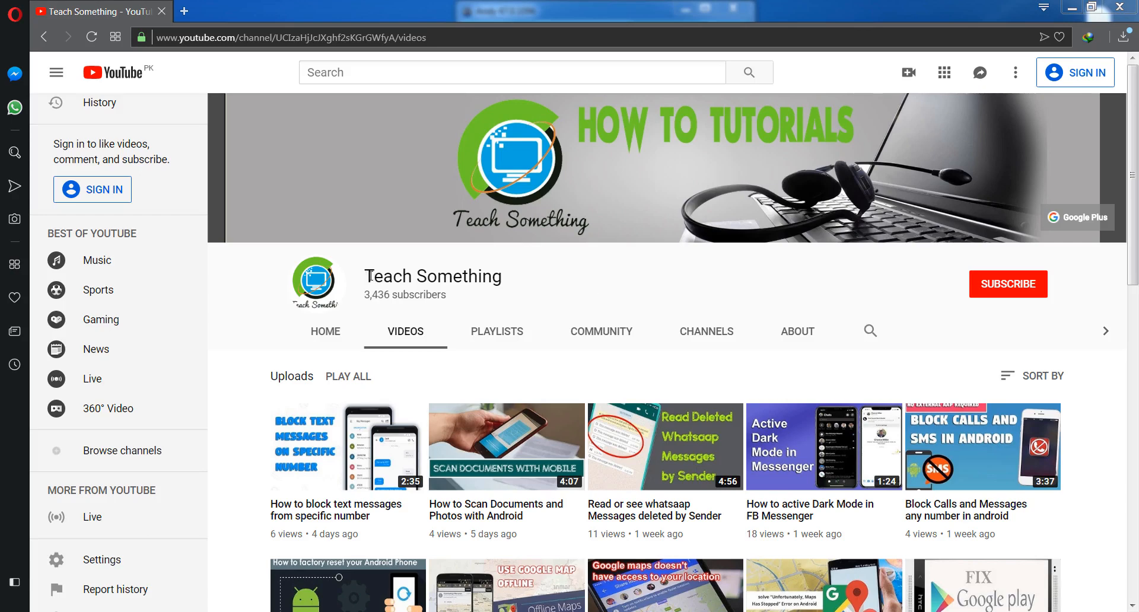
{"action": "mouse_move", "coordinate": [554, 288]}
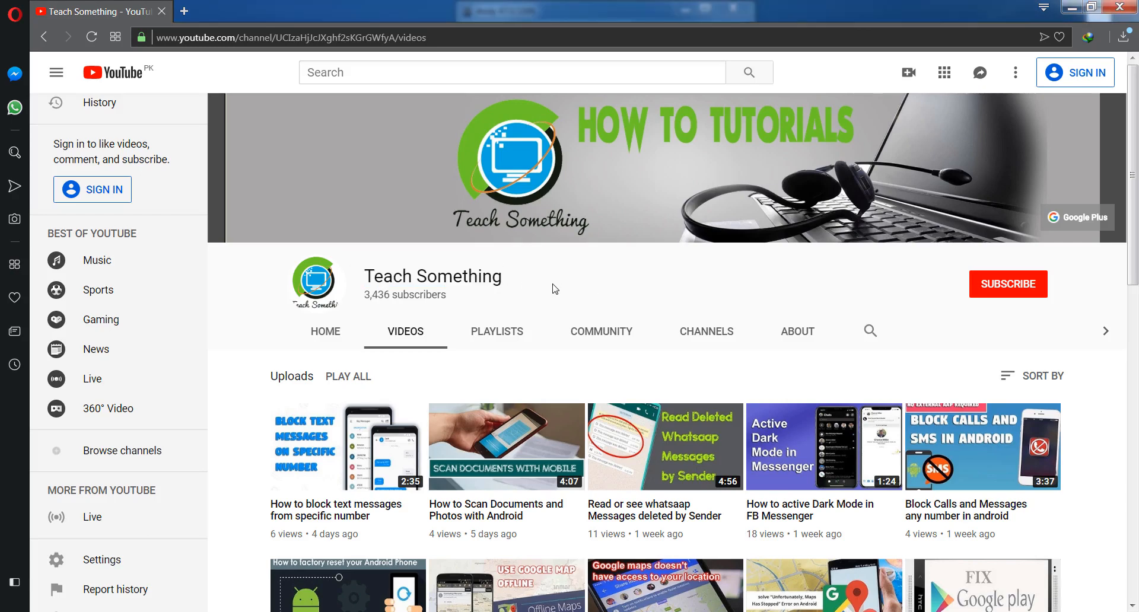
{"action": "mouse_move", "coordinate": [331, 412]}
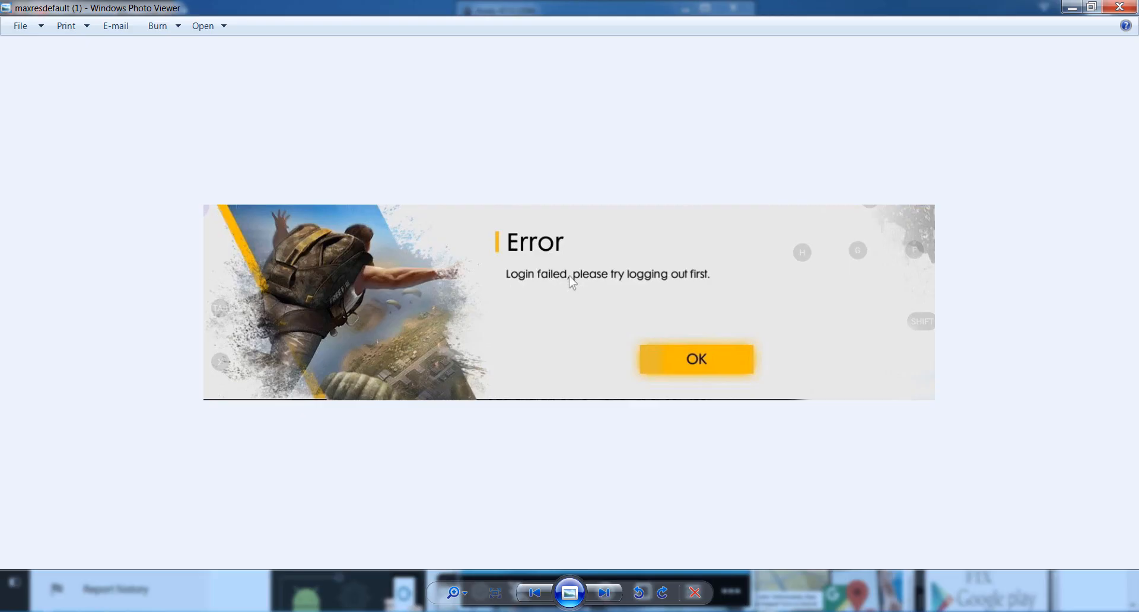
{"action": "mouse_move", "coordinate": [649, 295]}
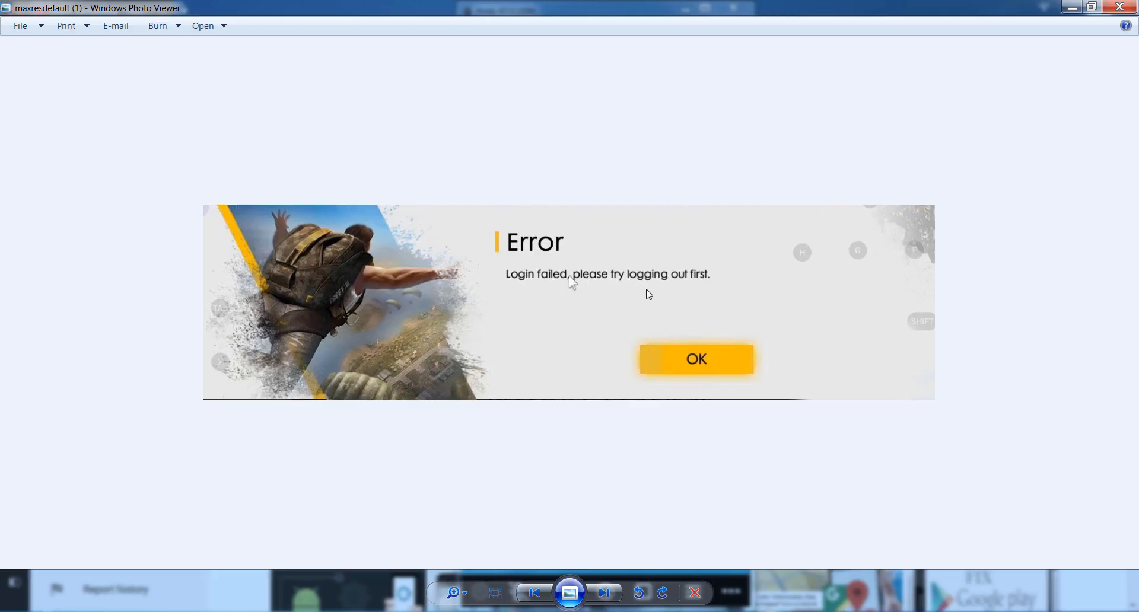
{"action": "mouse_move", "coordinate": [696, 291]}
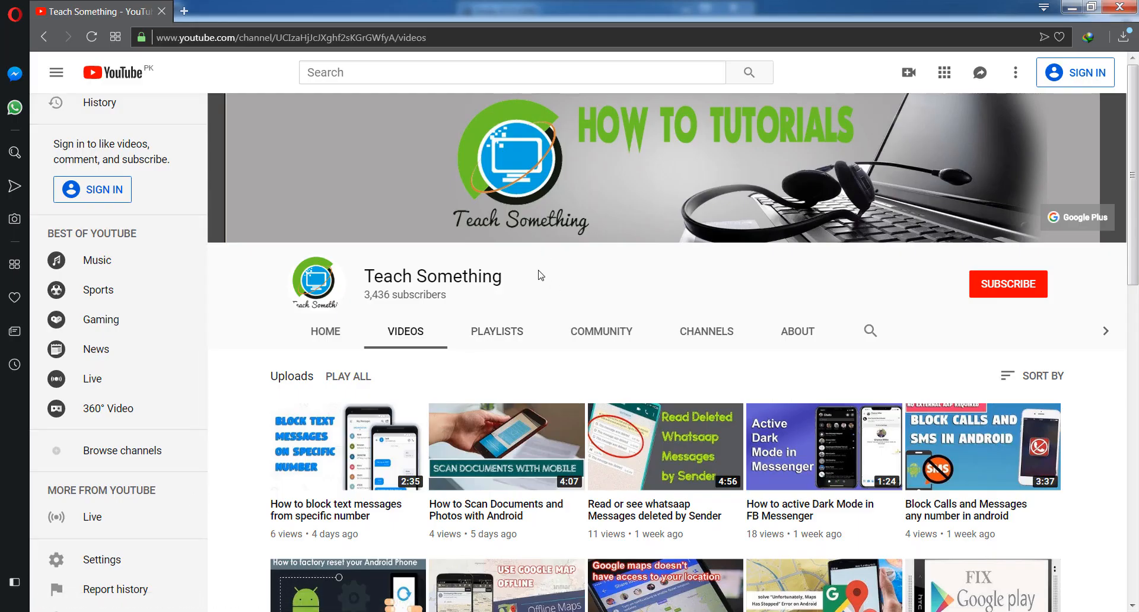
{"action": "mouse_move", "coordinate": [1009, 285]}
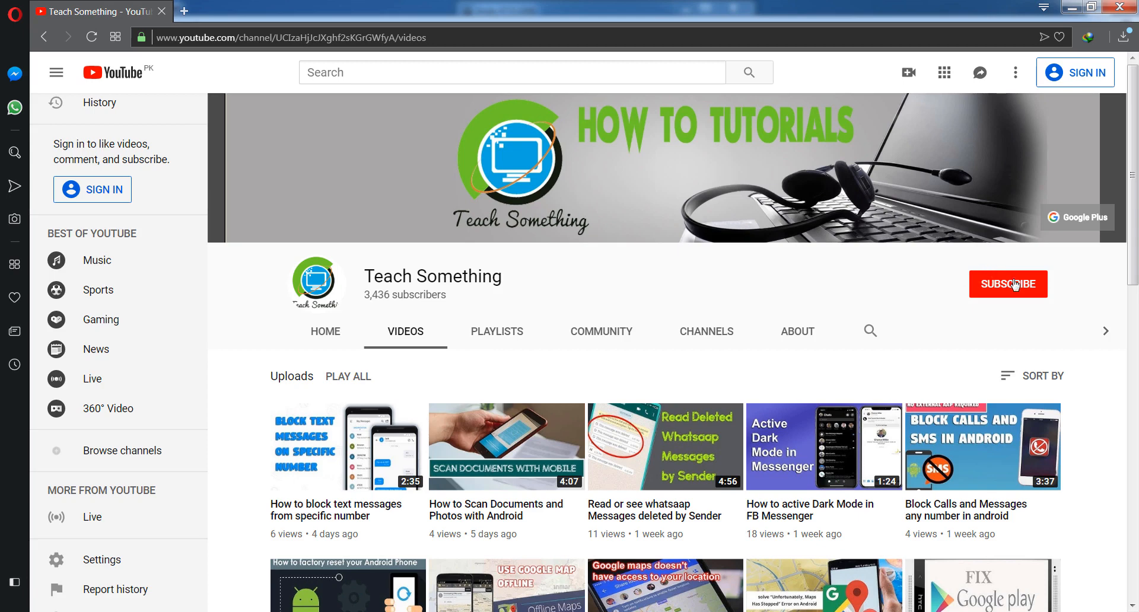
{"action": "mouse_move", "coordinate": [441, 314]}
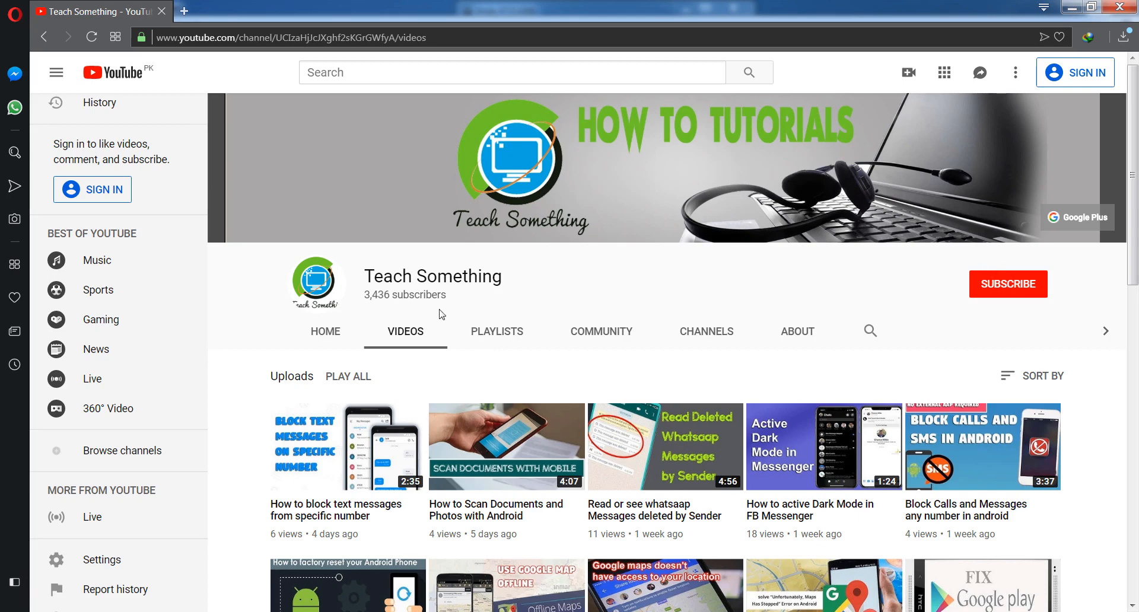
Launch Notepad from the Start menu, then open the emulator's app drawer
{"action": "left_click", "coordinate": [7, 603]}
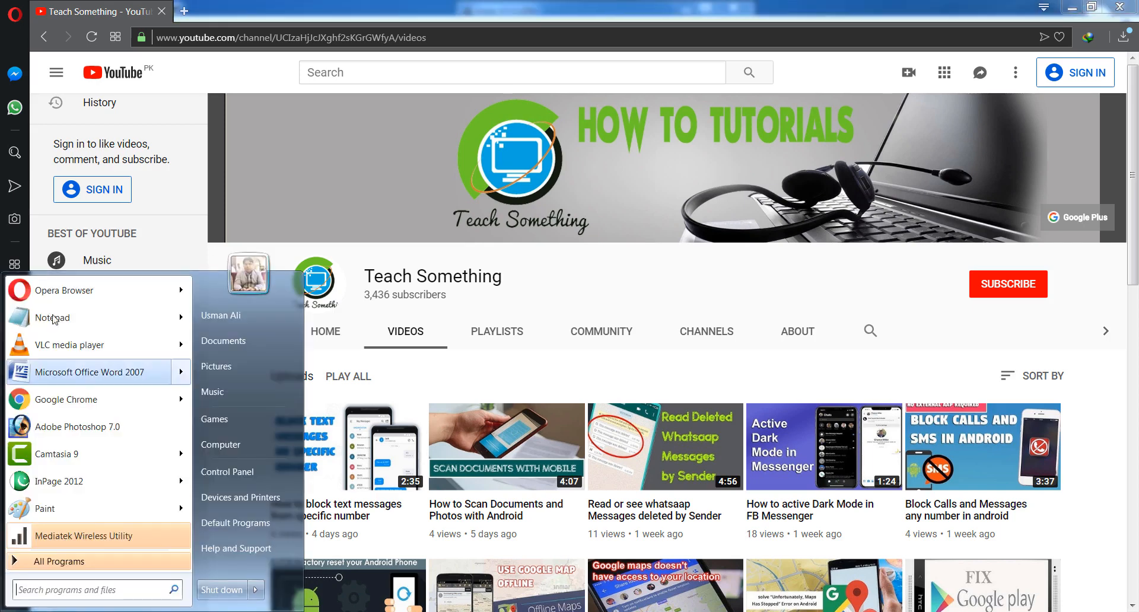
{"action": "left_click", "coordinate": [51, 318]}
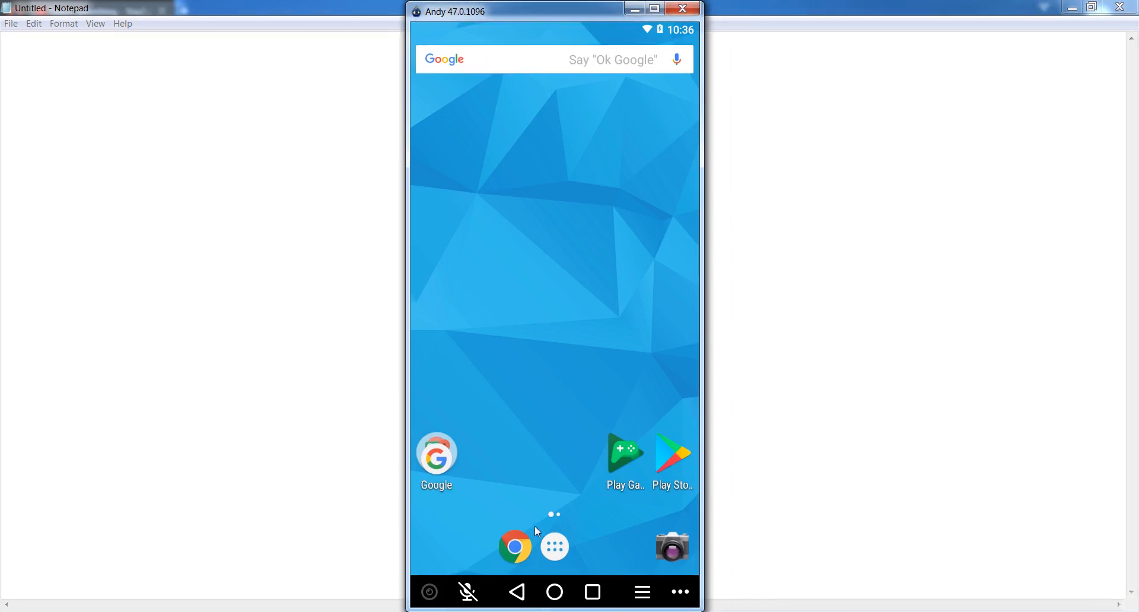
{"action": "mouse_move", "coordinate": [544, 519]}
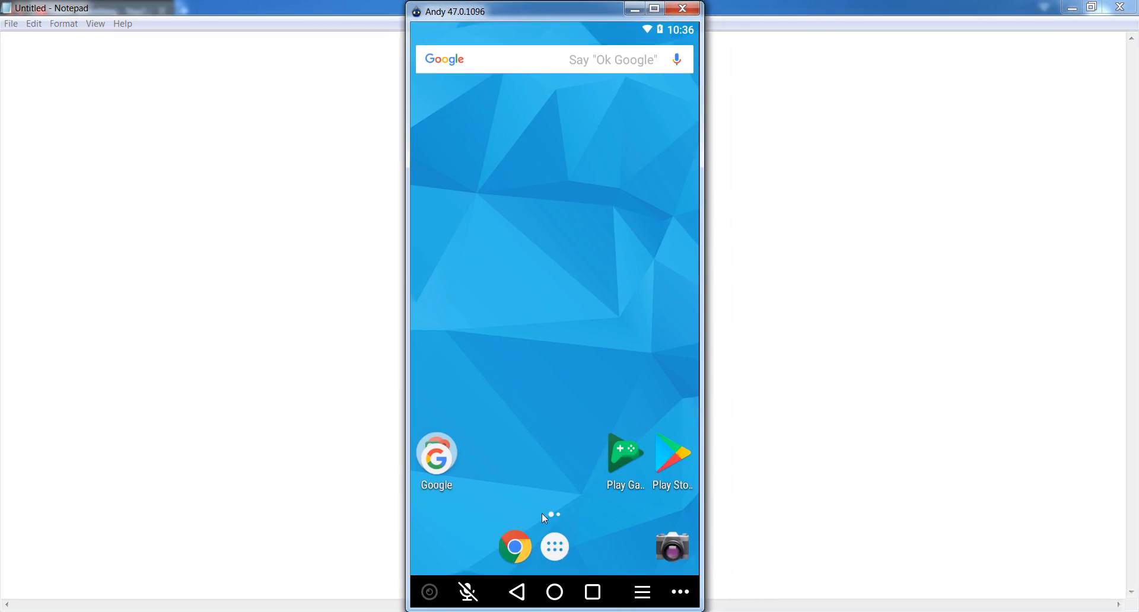
{"action": "left_click", "coordinate": [553, 547]}
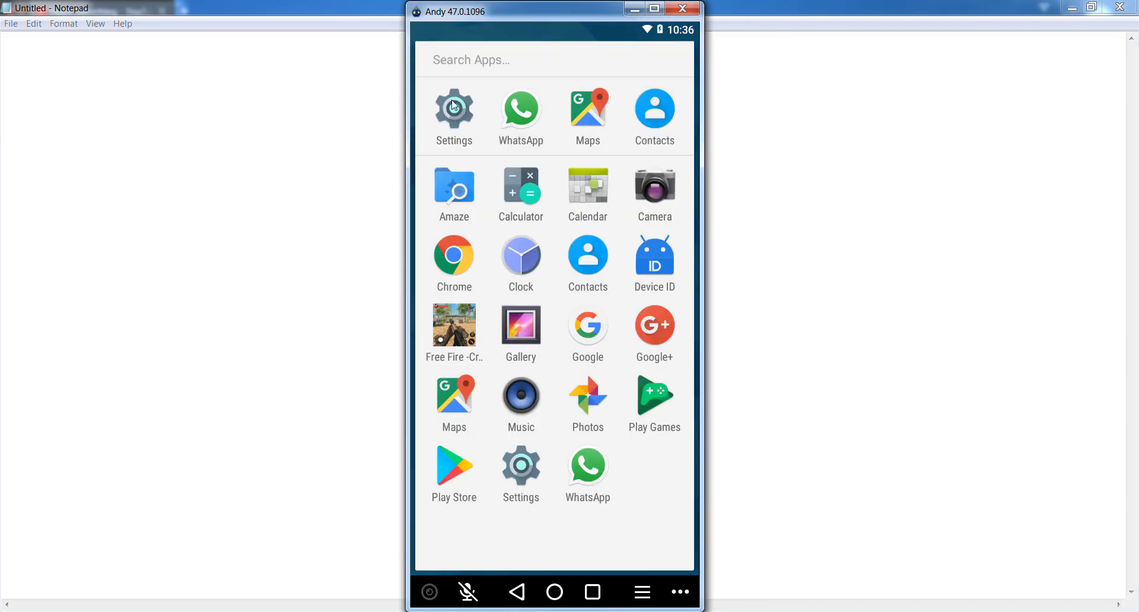
Go to Settings, then Apps, and select Free Fire from the installed apps list
{"action": "left_click", "coordinate": [453, 109]}
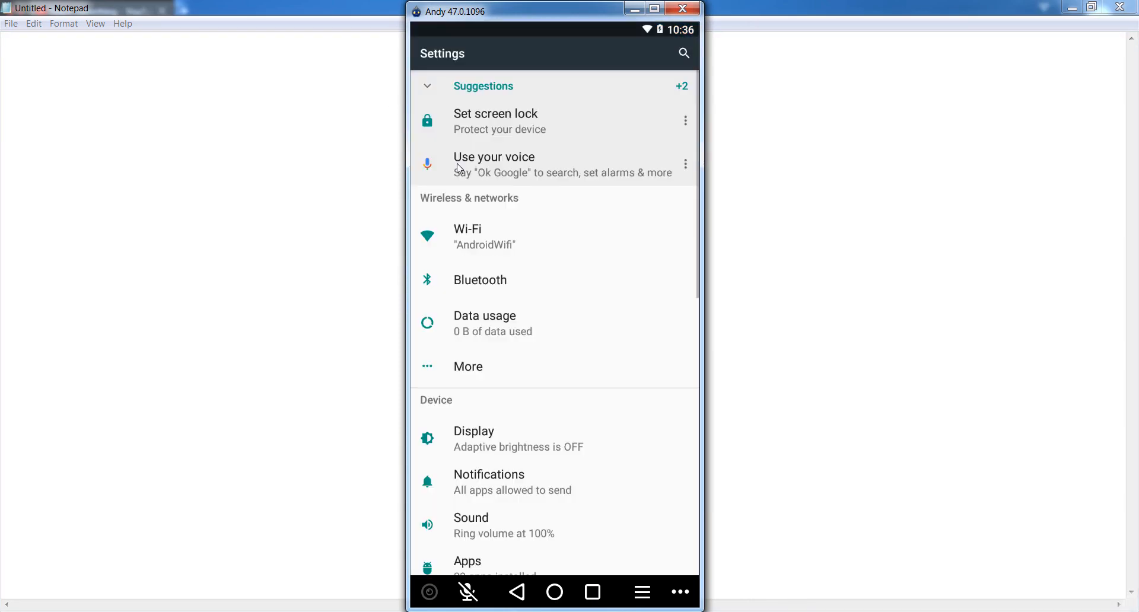
{"action": "mouse_move", "coordinate": [535, 430]}
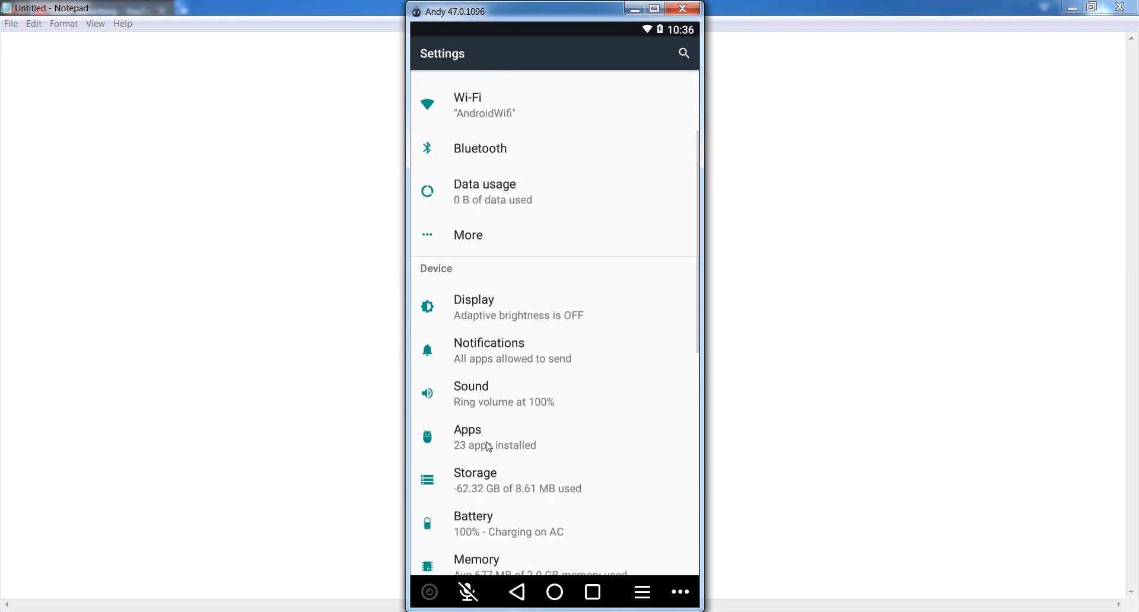
{"action": "left_click", "coordinate": [467, 437]}
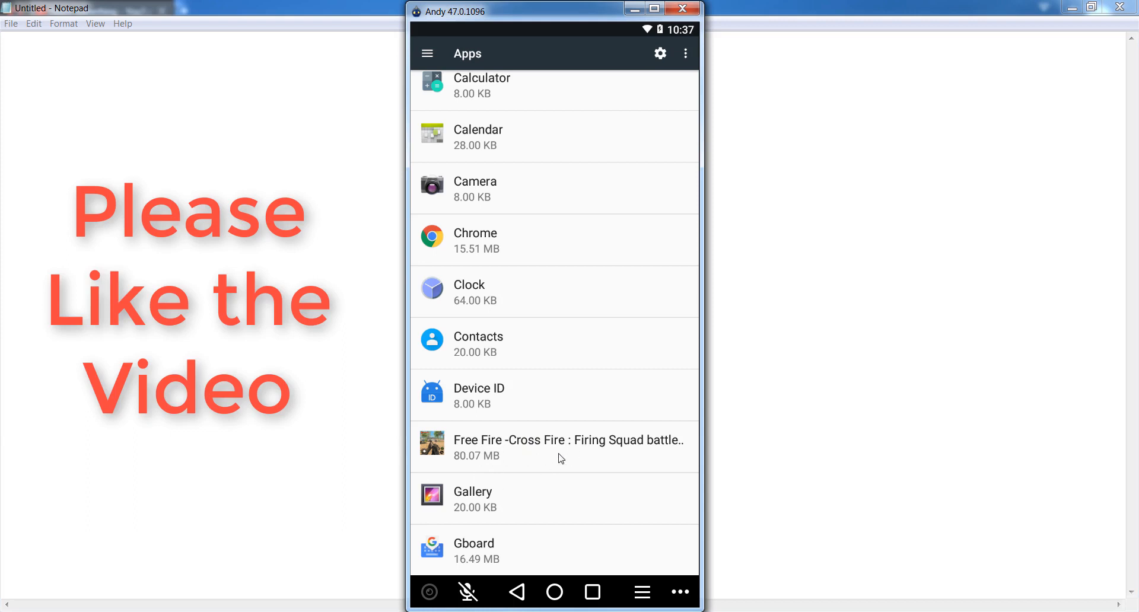
{"action": "left_click", "coordinate": [567, 447]}
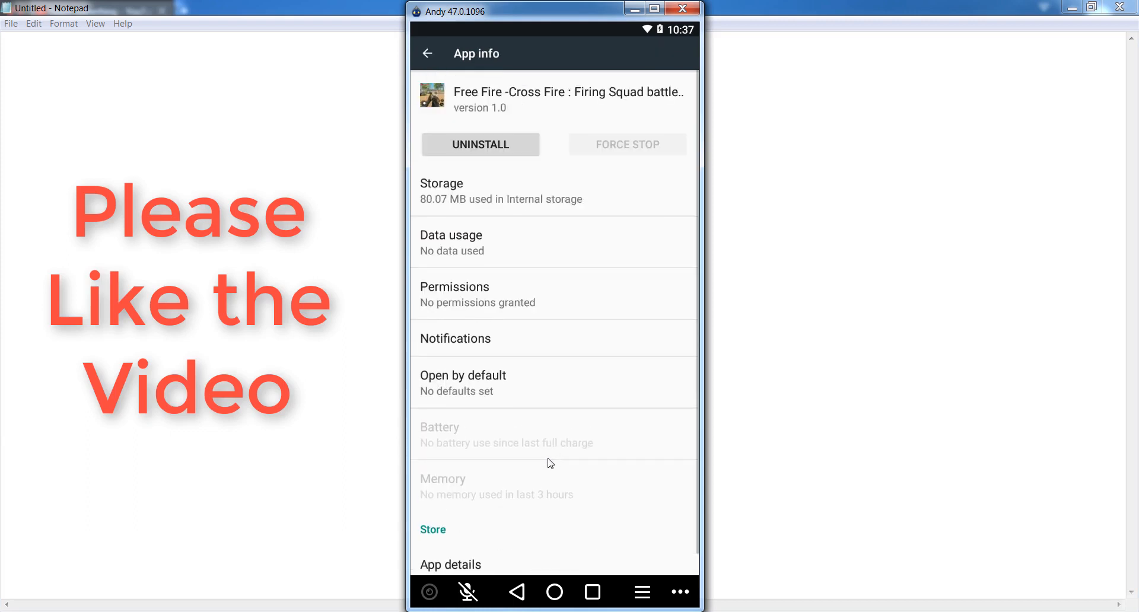
{"action": "mouse_move", "coordinate": [457, 329]}
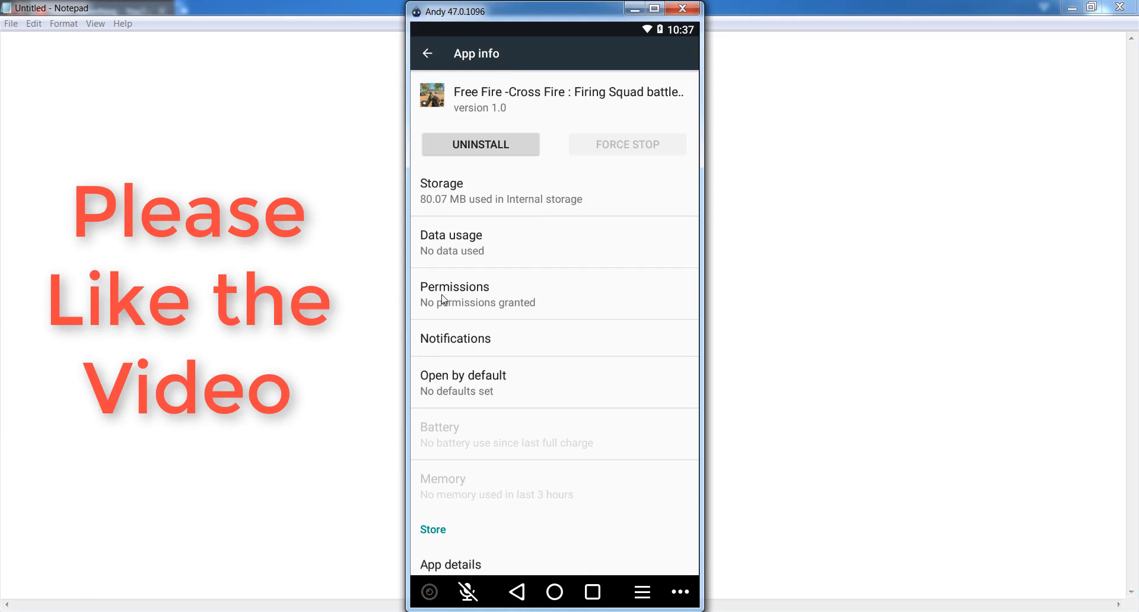
{"action": "mouse_move", "coordinate": [564, 404]}
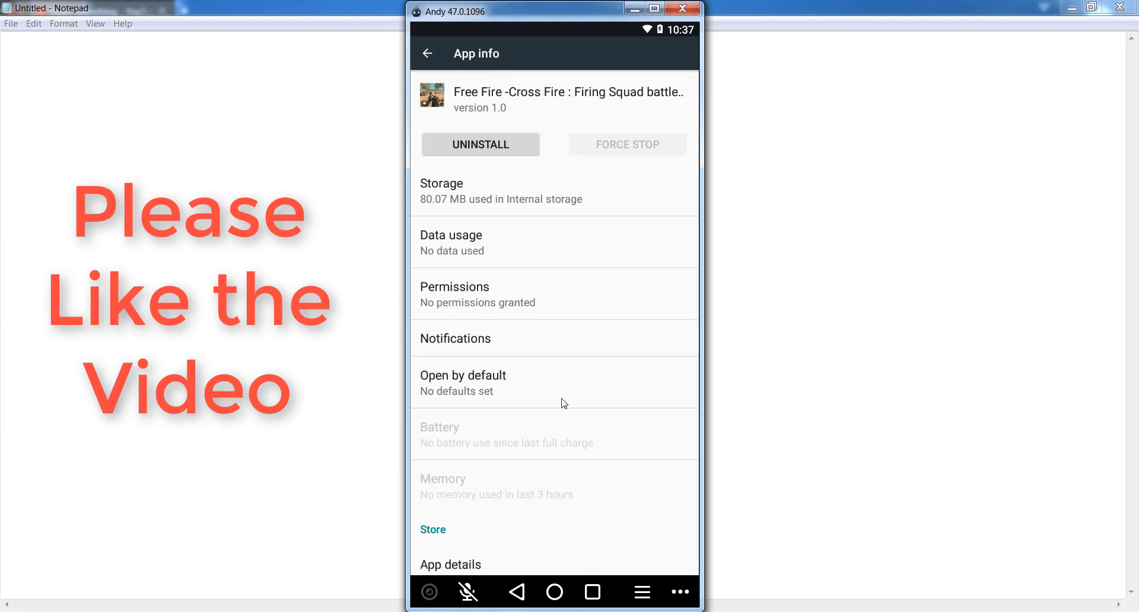
Switch on Location and Storage in Free Fire's permissions, then go back to Apps
{"action": "left_click", "coordinate": [454, 294]}
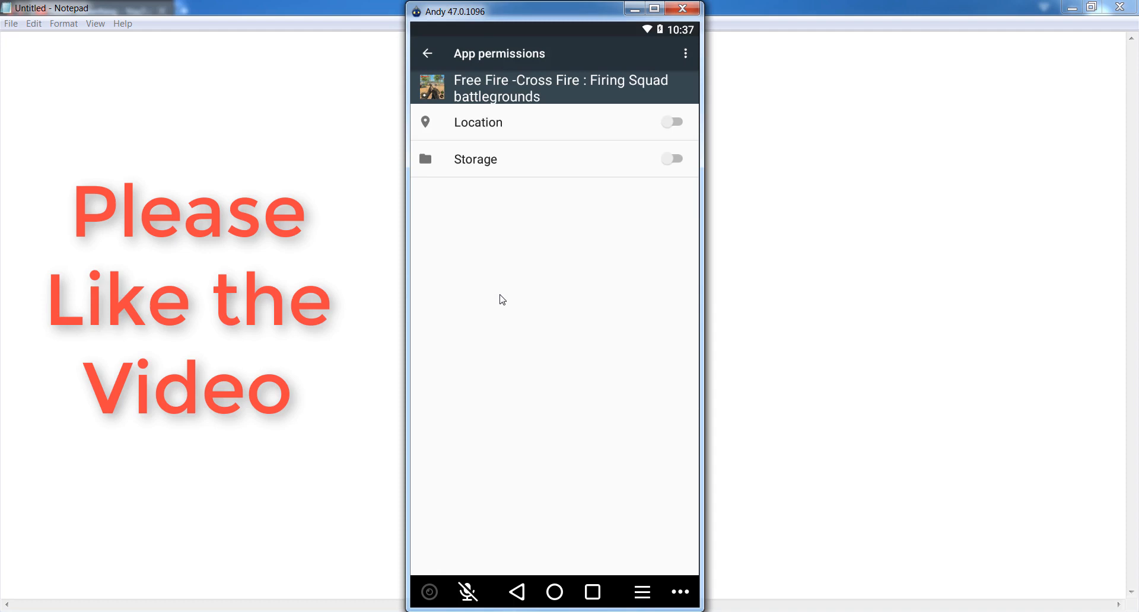
{"action": "mouse_move", "coordinate": [509, 276]}
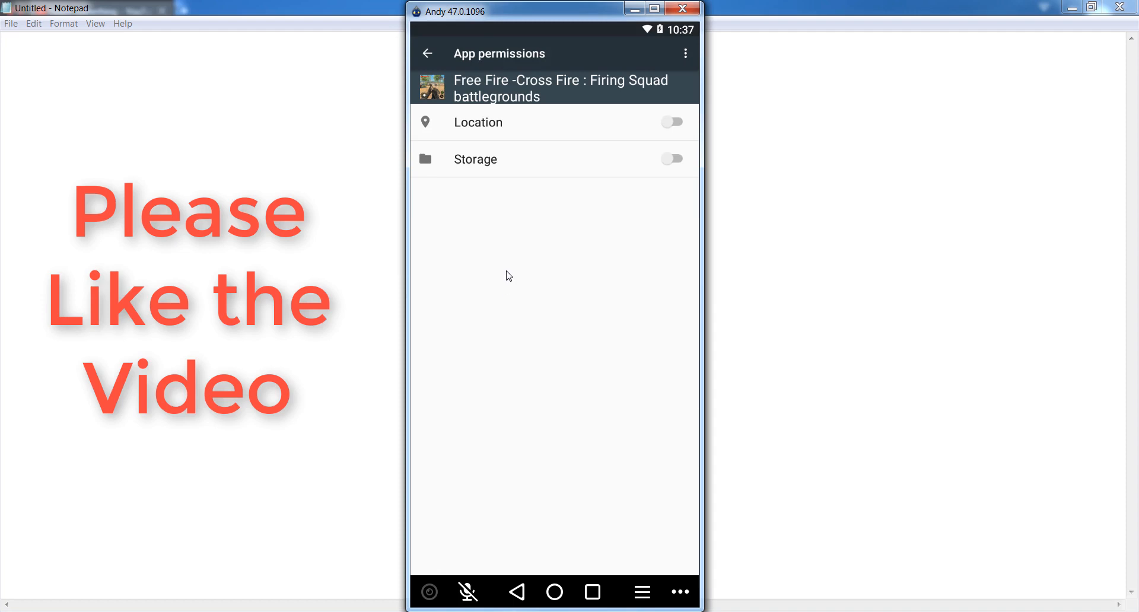
{"action": "mouse_move", "coordinate": [476, 132]}
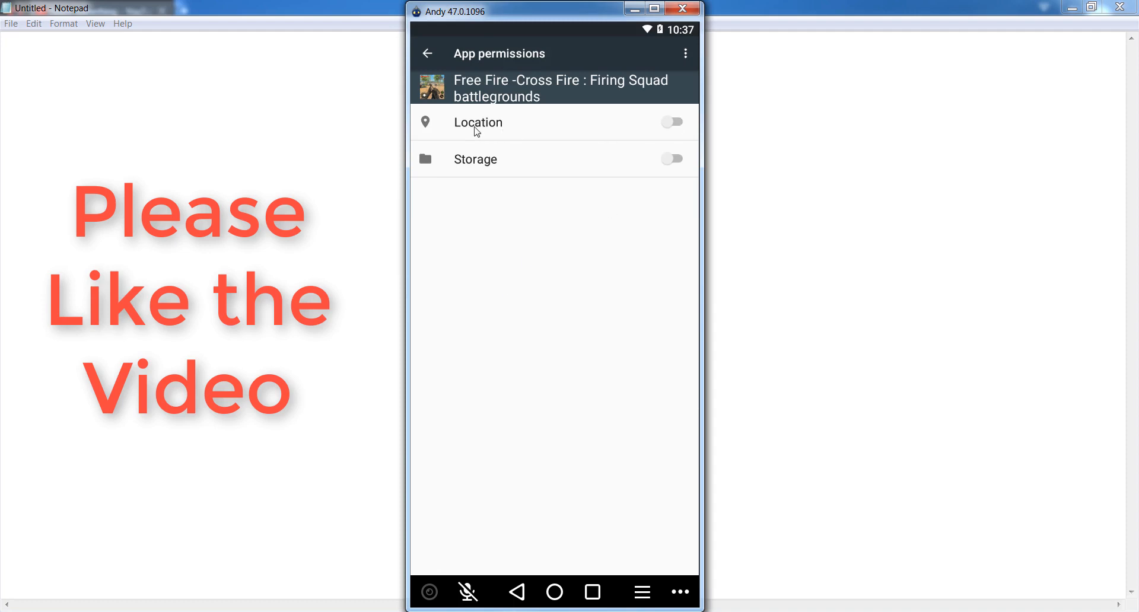
{"action": "mouse_move", "coordinate": [474, 165]}
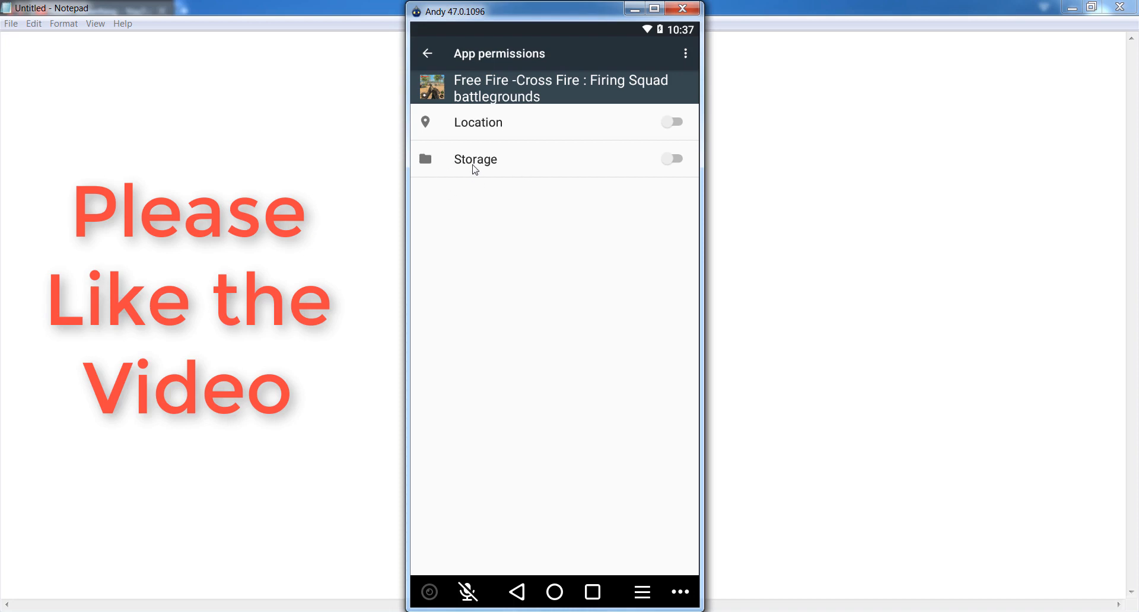
{"action": "mouse_move", "coordinate": [628, 163]}
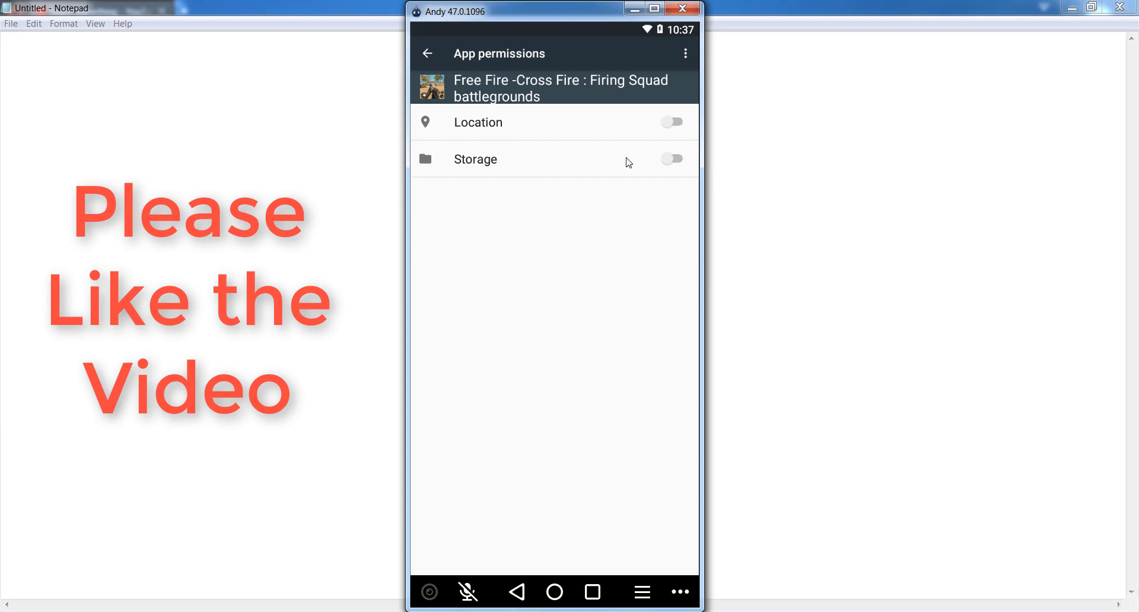
{"action": "left_click", "coordinate": [672, 122]}
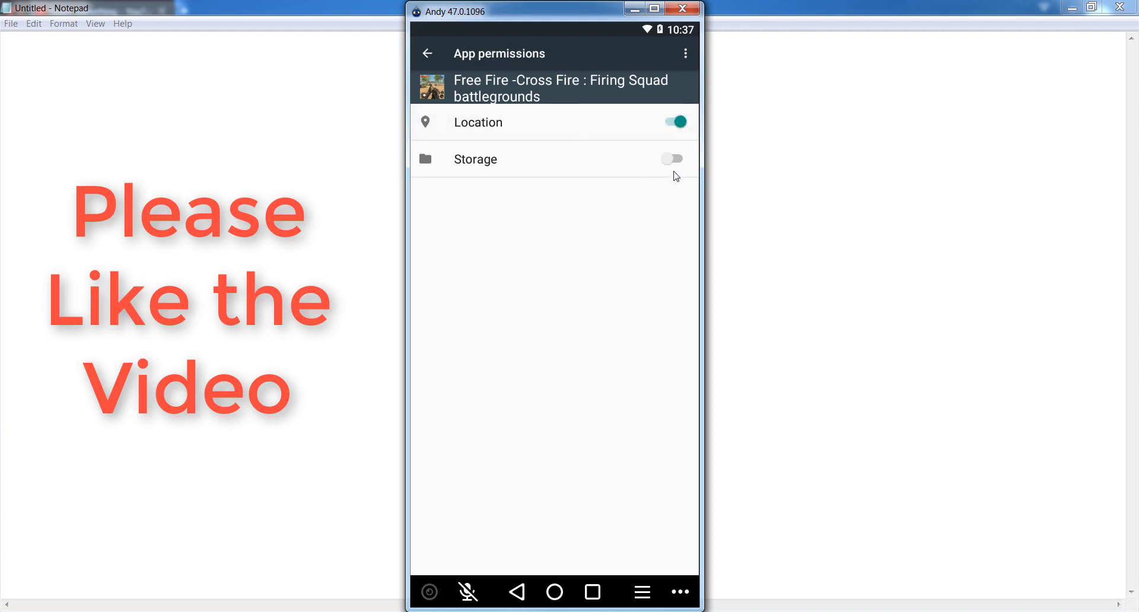
{"action": "left_click", "coordinate": [671, 159]}
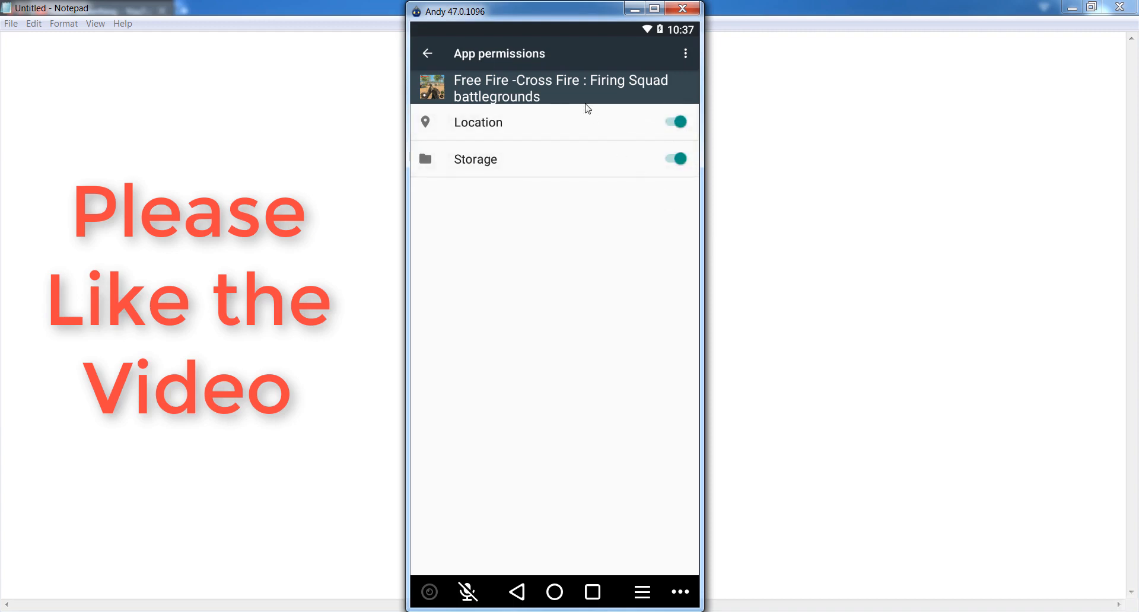
{"action": "mouse_move", "coordinate": [417, 55]}
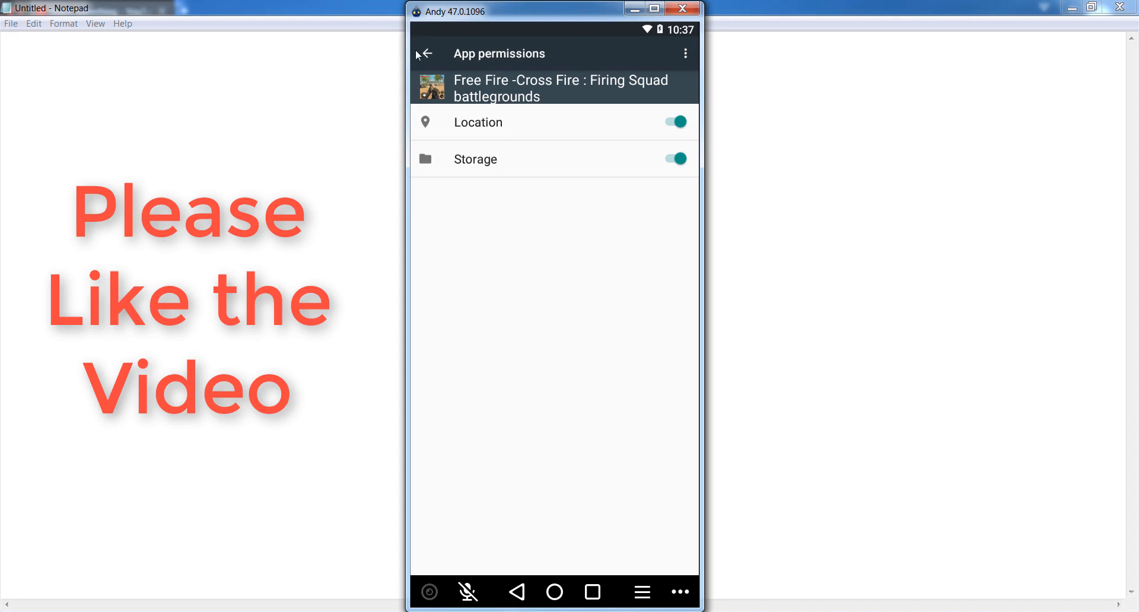
{"action": "left_click", "coordinate": [425, 54]}
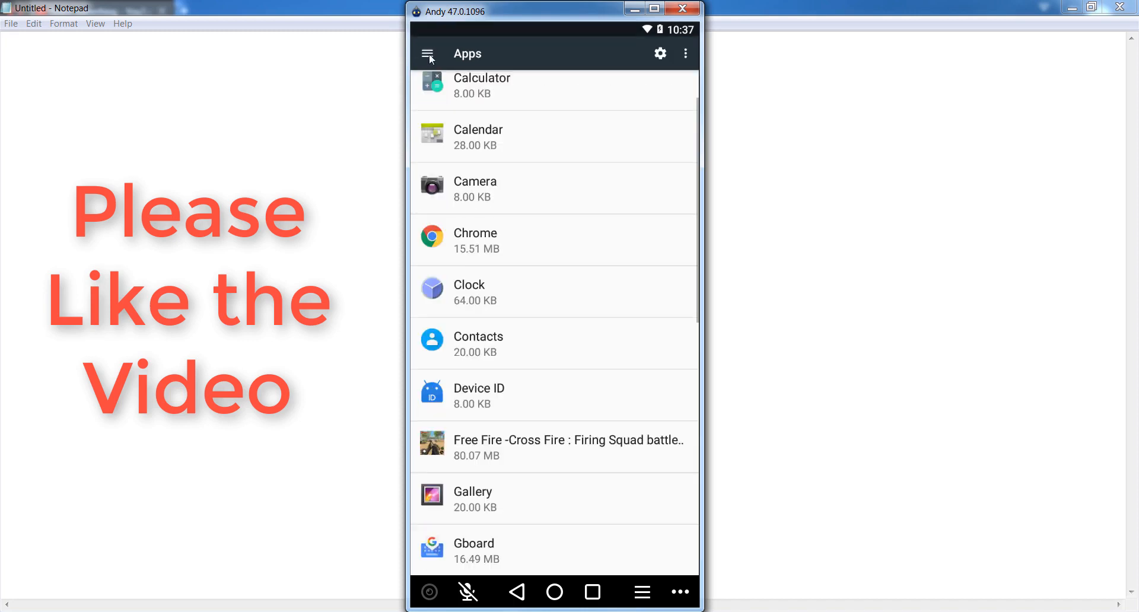
{"action": "mouse_move", "coordinate": [585, 387]}
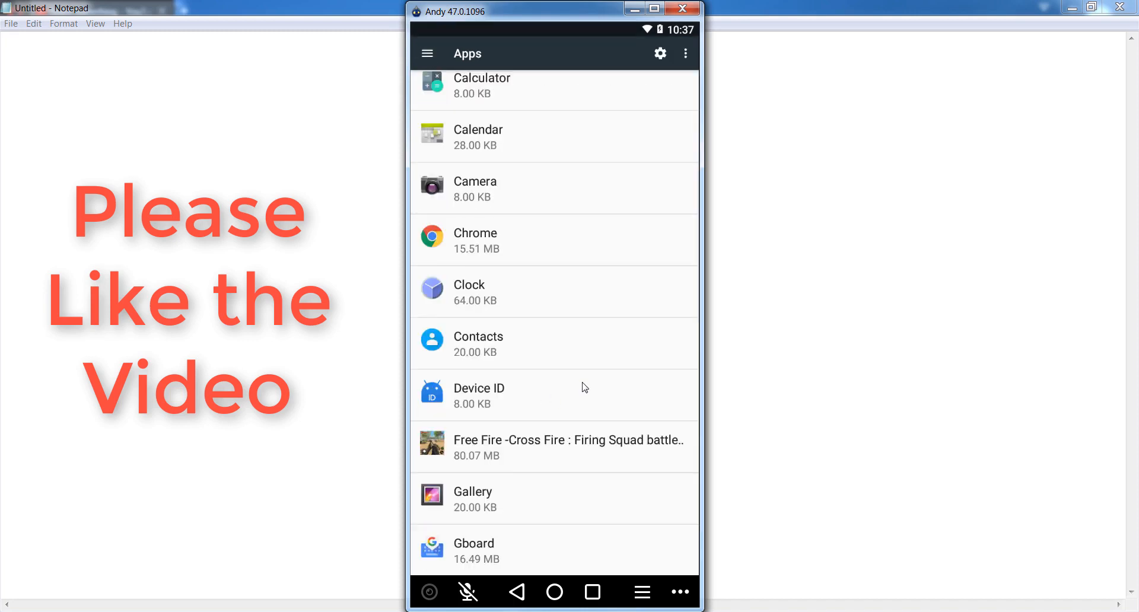
Return to the main Settings list and open More under Wireless & networks
{"action": "scroll", "scroll_direction": "up", "scroll_amount": 3}
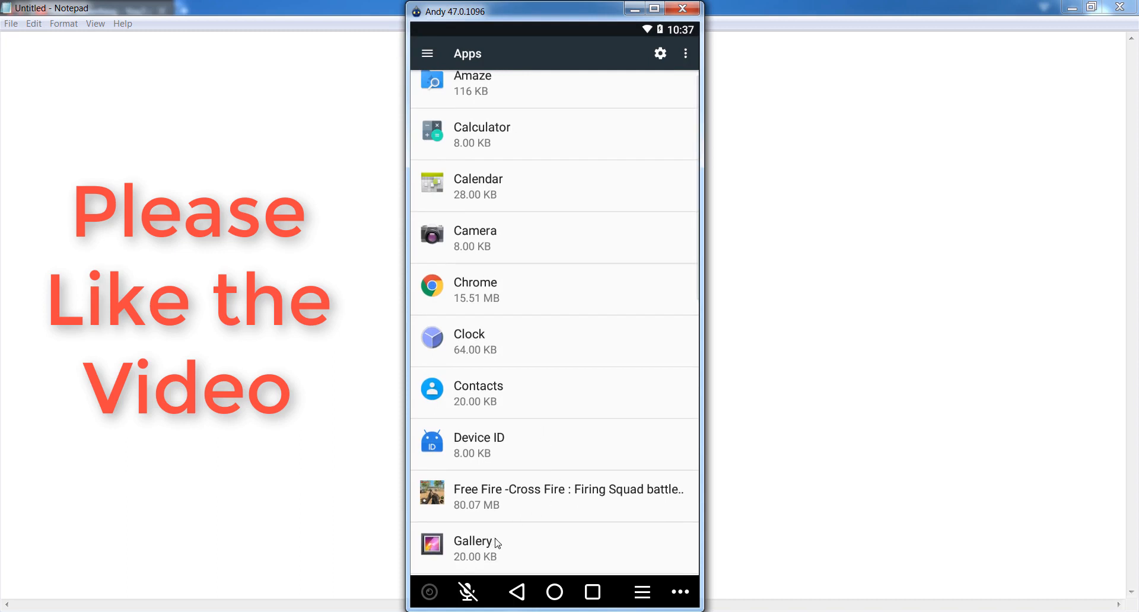
{"action": "left_click", "coordinate": [517, 592]}
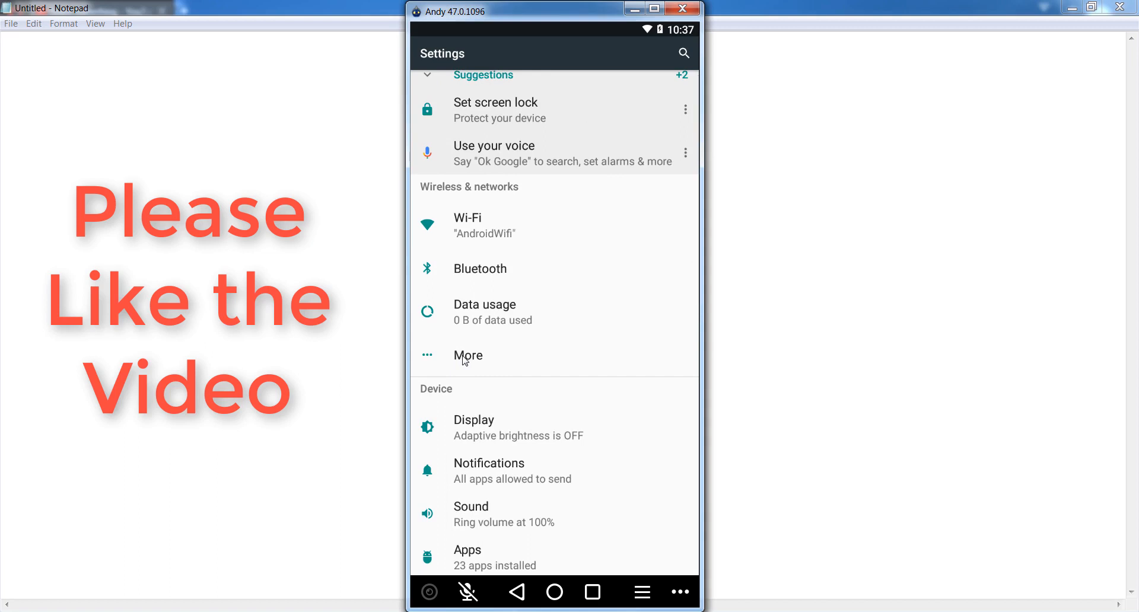
{"action": "left_click", "coordinate": [468, 355]}
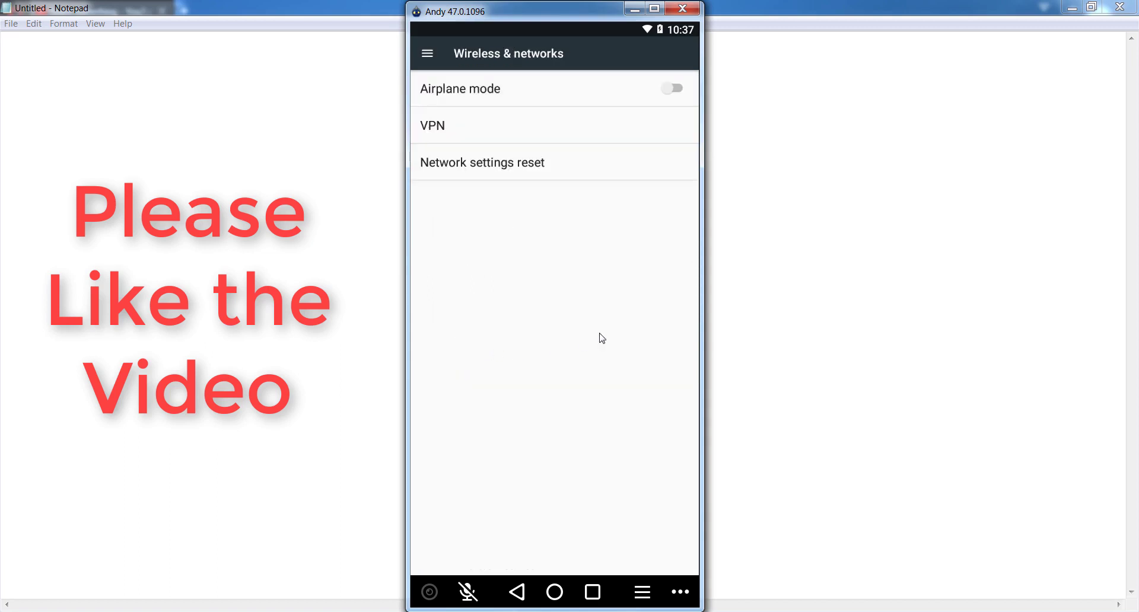
{"action": "mouse_move", "coordinate": [453, 174]}
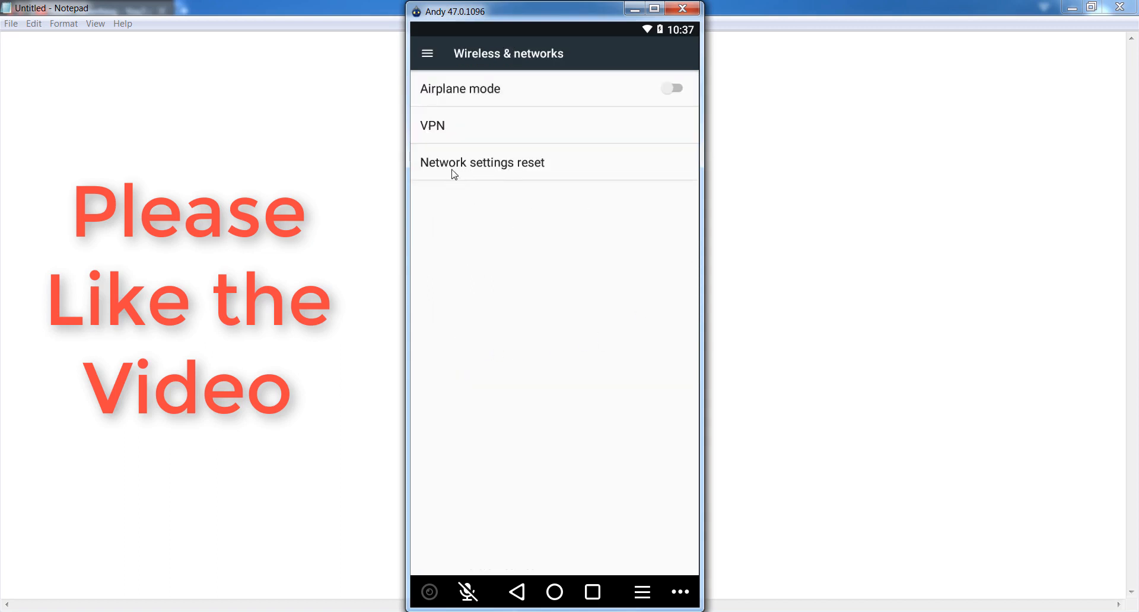
{"action": "mouse_move", "coordinate": [525, 166]}
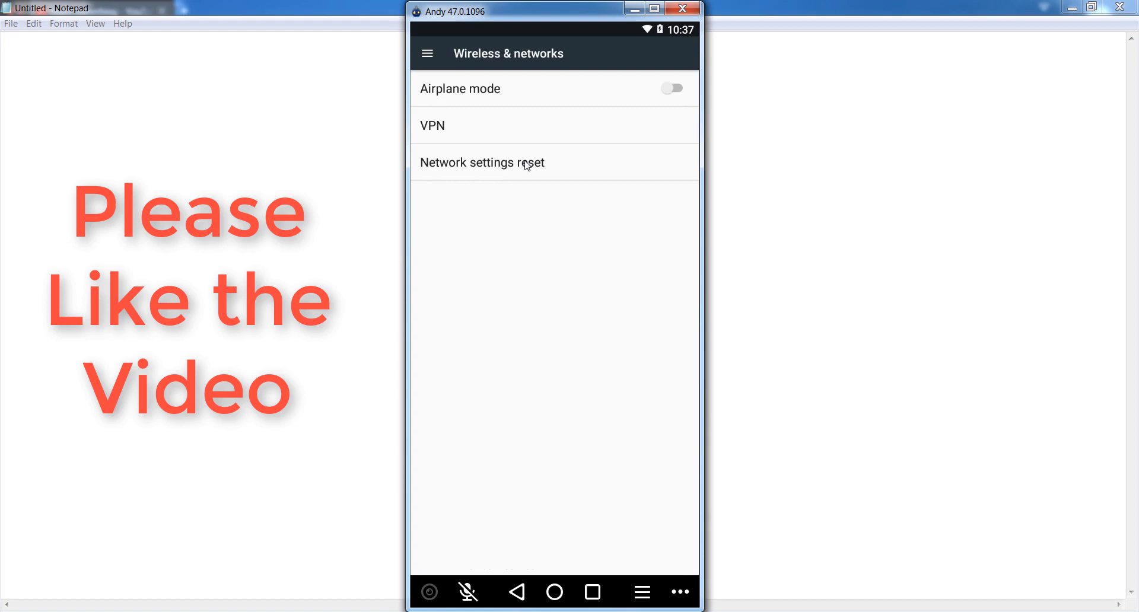
Run Network settings reset, confirming RESET SETTINGS twice, then go back
{"action": "left_click", "coordinate": [482, 162]}
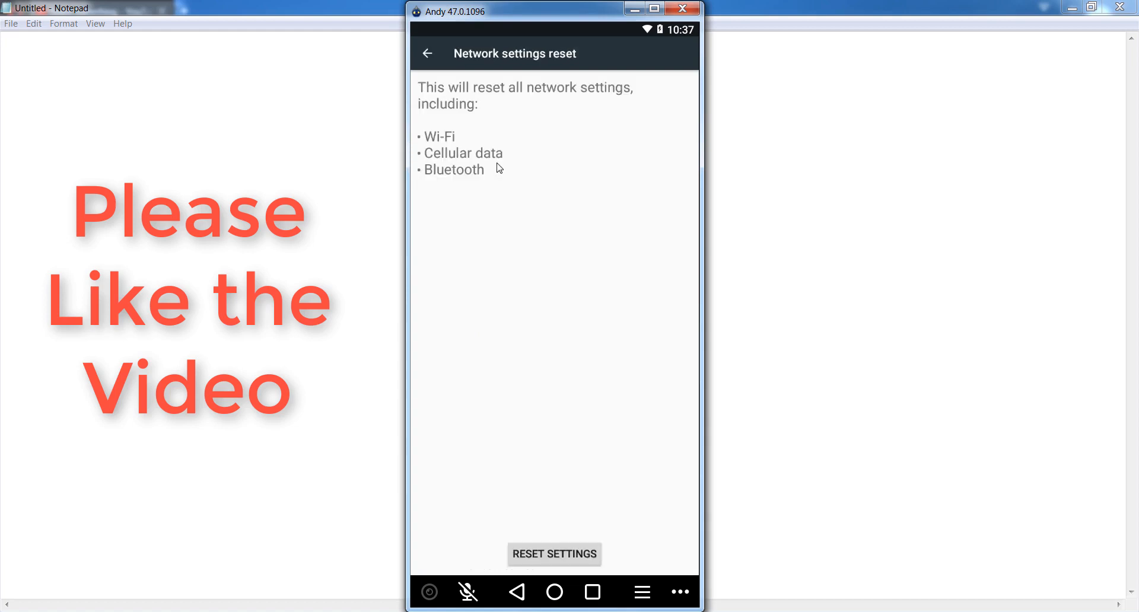
{"action": "mouse_move", "coordinate": [484, 541]}
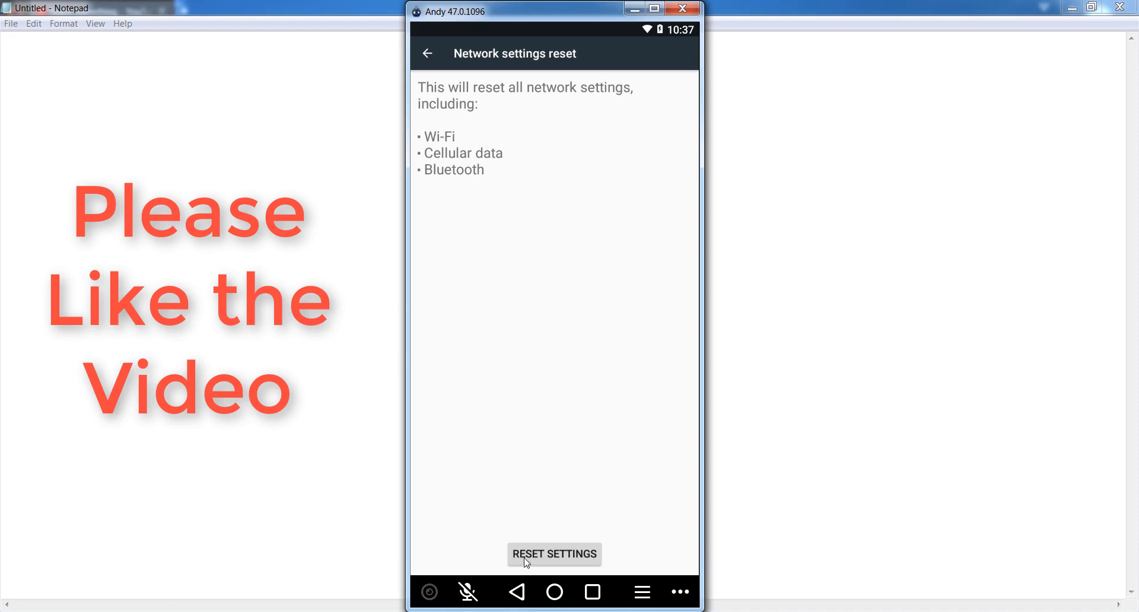
{"action": "mouse_move", "coordinate": [587, 557]}
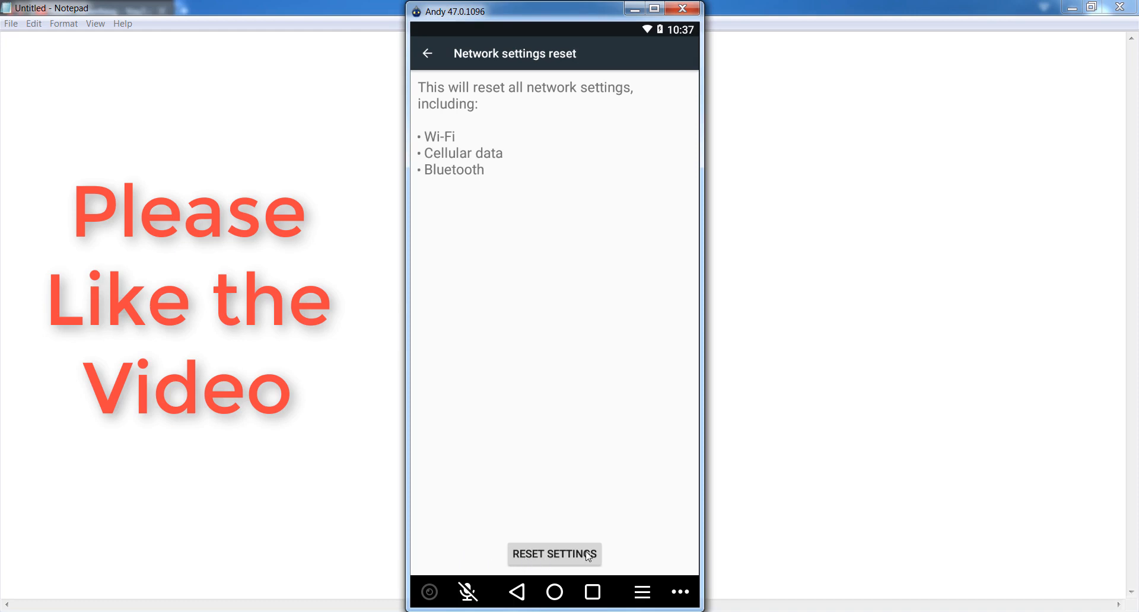
{"action": "mouse_move", "coordinate": [438, 140]}
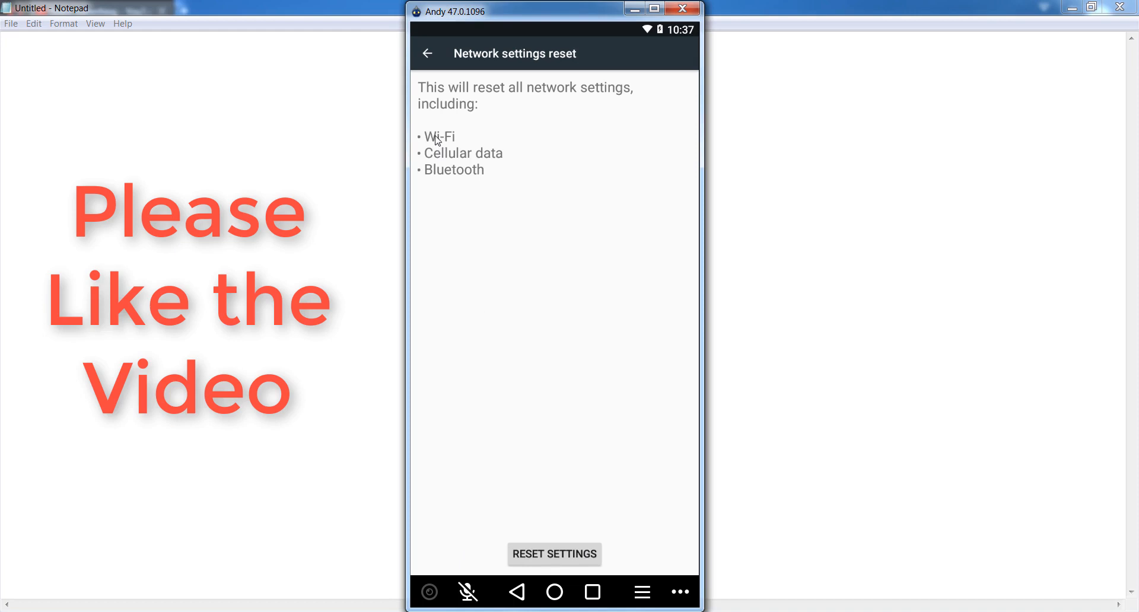
{"action": "mouse_move", "coordinate": [358, 155]}
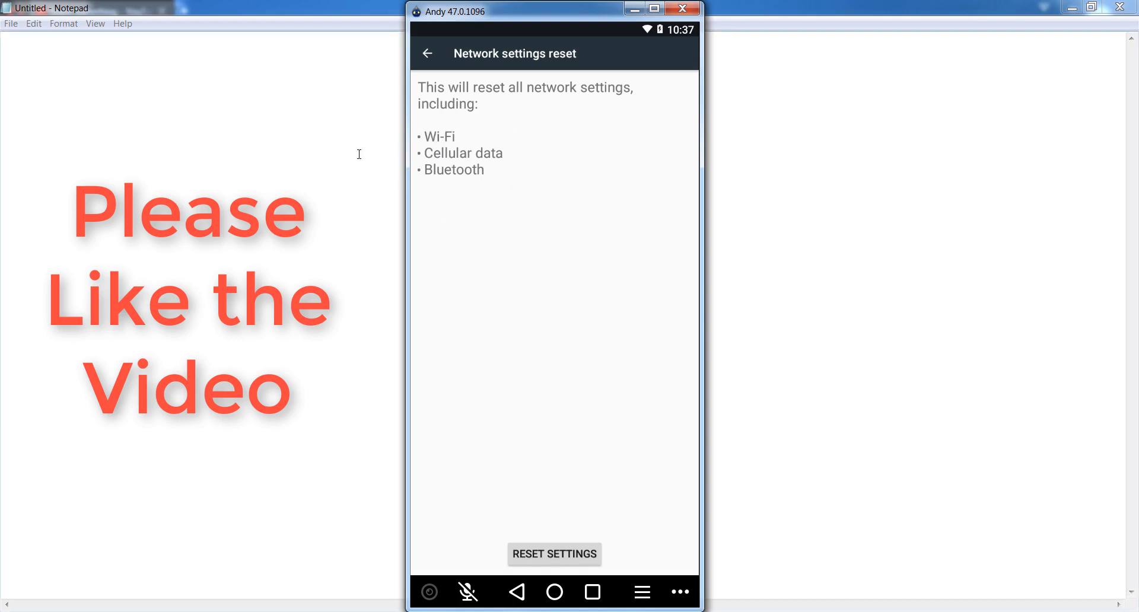
{"action": "mouse_move", "coordinate": [450, 174]}
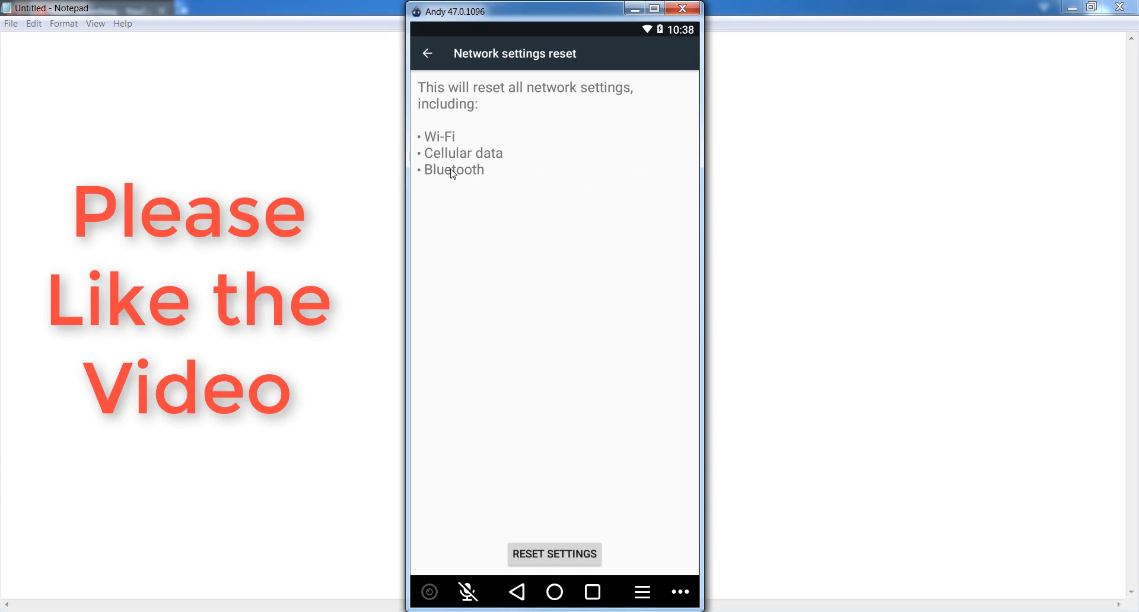
{"action": "mouse_move", "coordinate": [515, 592]}
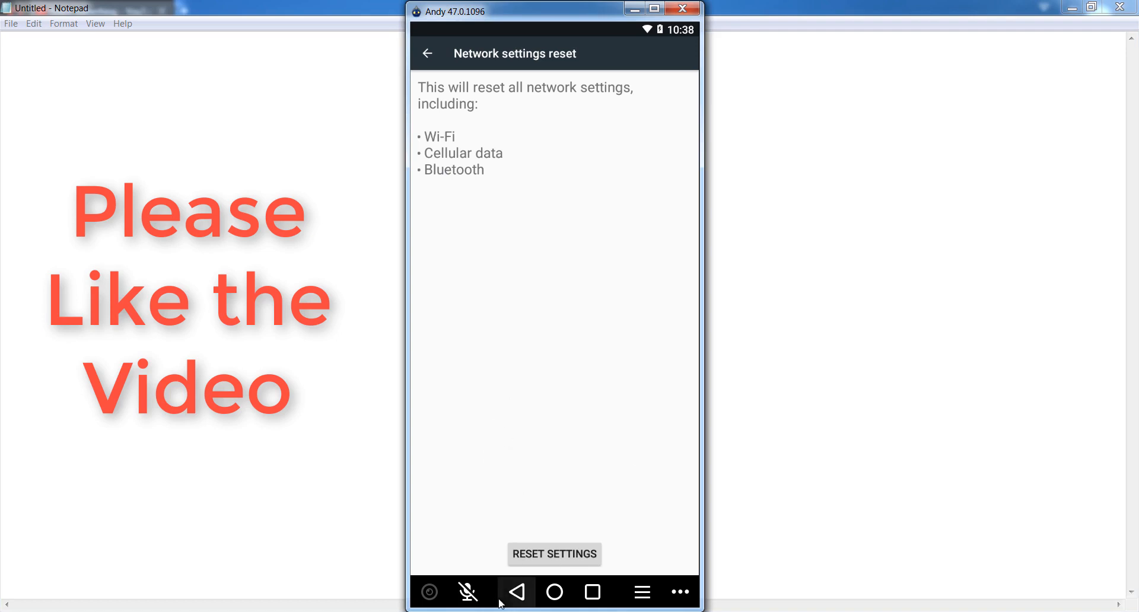
{"action": "left_click", "coordinate": [554, 555]}
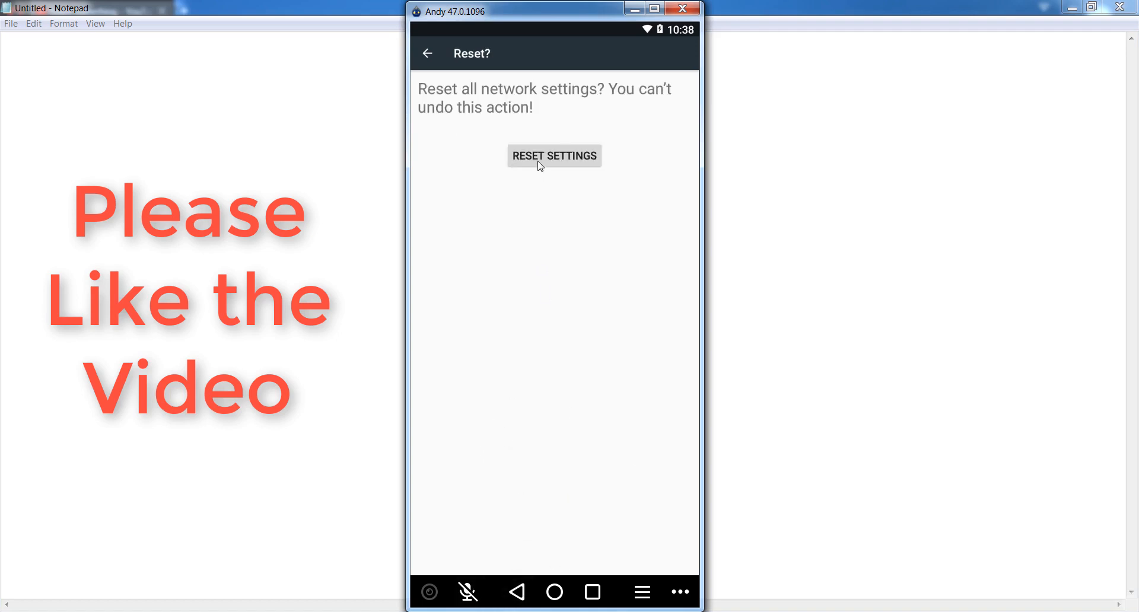
{"action": "left_click", "coordinate": [554, 155]}
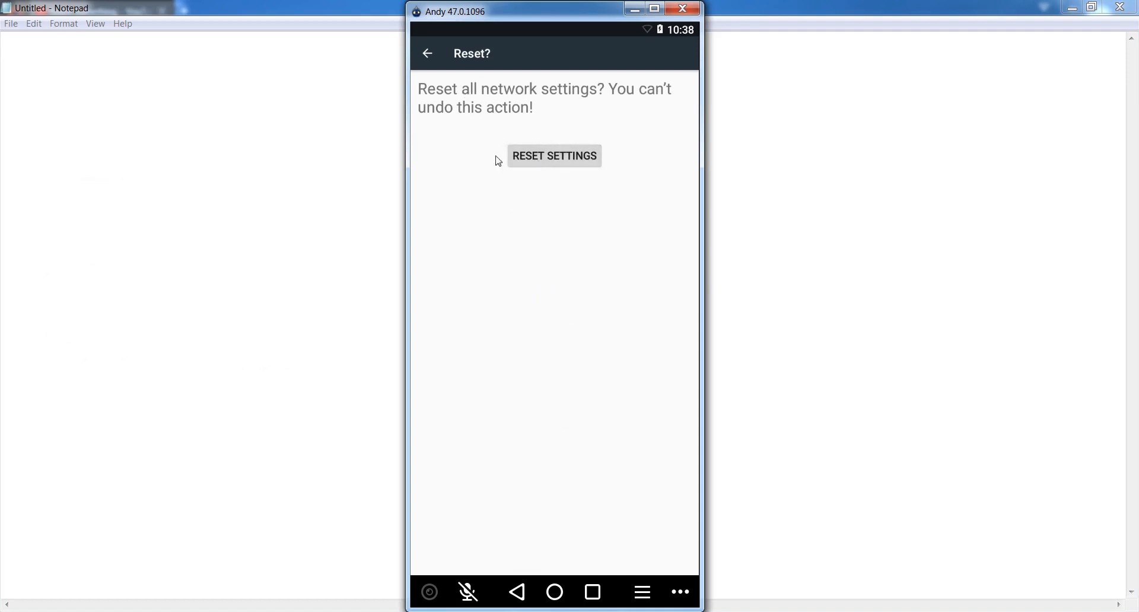
{"action": "left_click", "coordinate": [553, 155]}
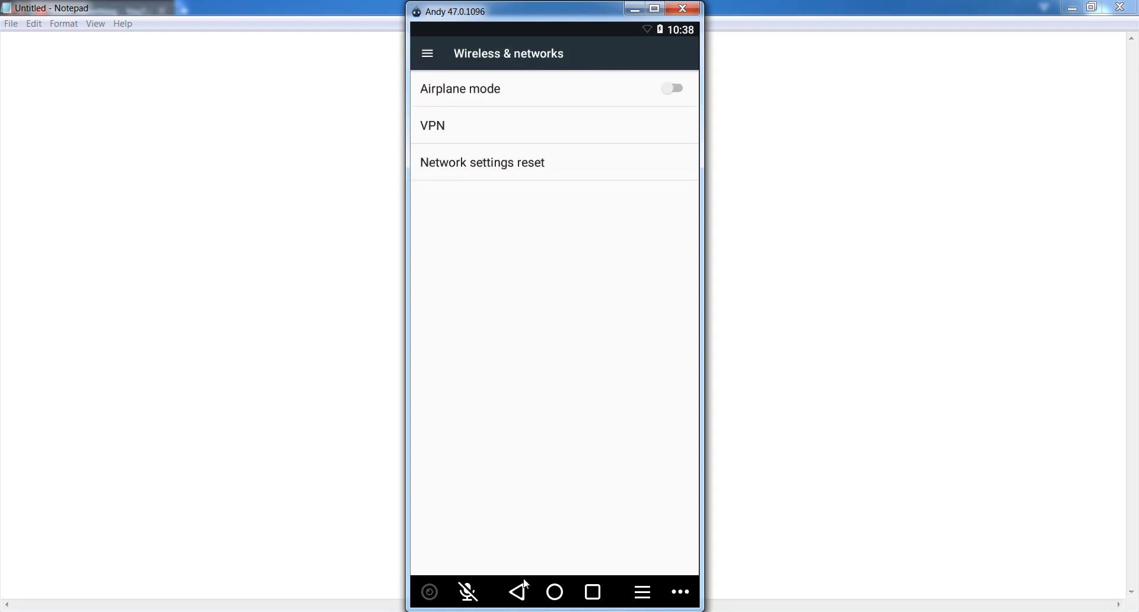
Press Back twice to exit Settings to the home screen
{"action": "left_click", "coordinate": [517, 592]}
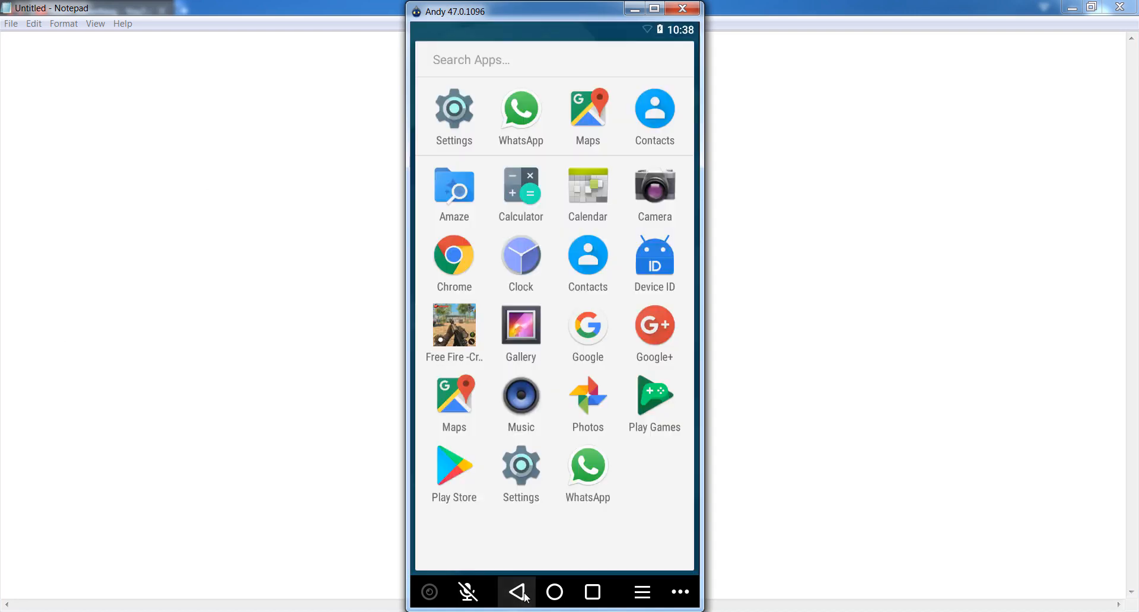
{"action": "left_click", "coordinate": [517, 592]}
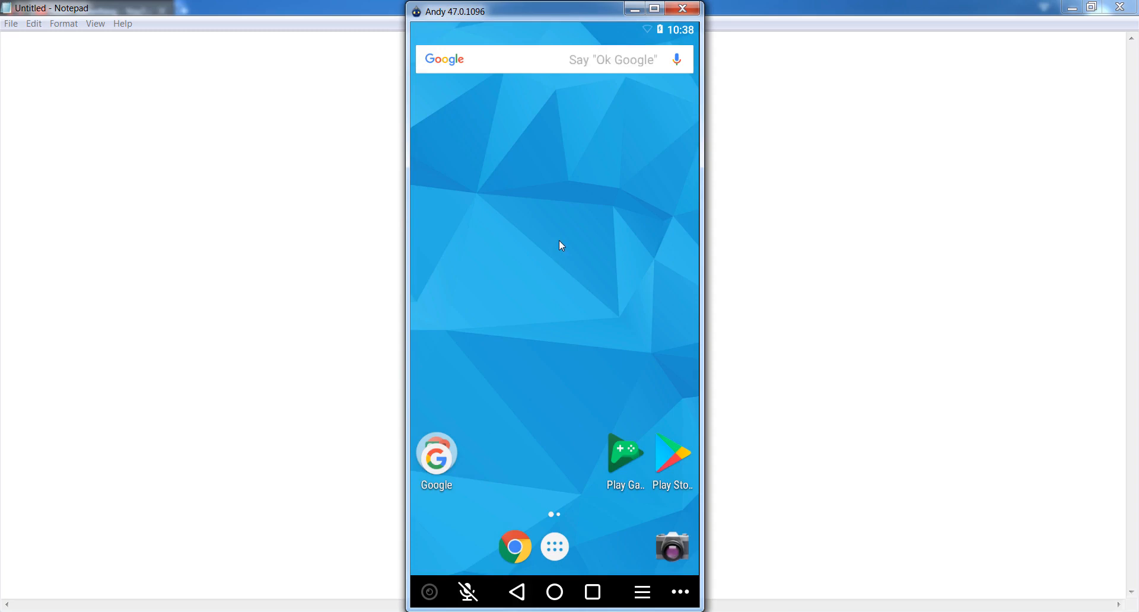
{"action": "mouse_move", "coordinate": [559, 245]}
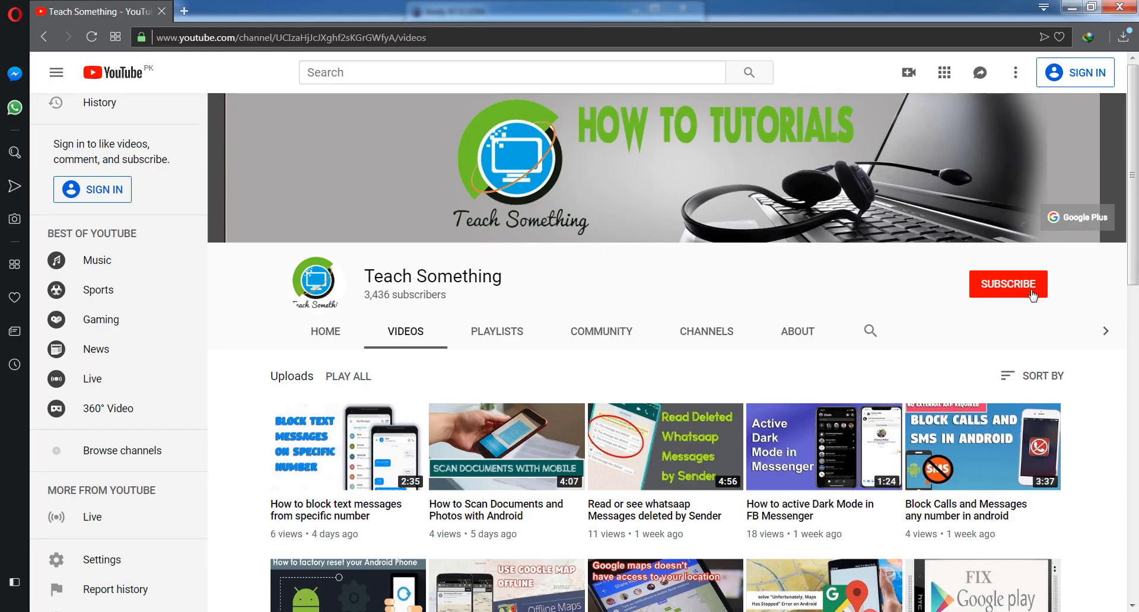
{"action": "mouse_move", "coordinate": [733, 284]}
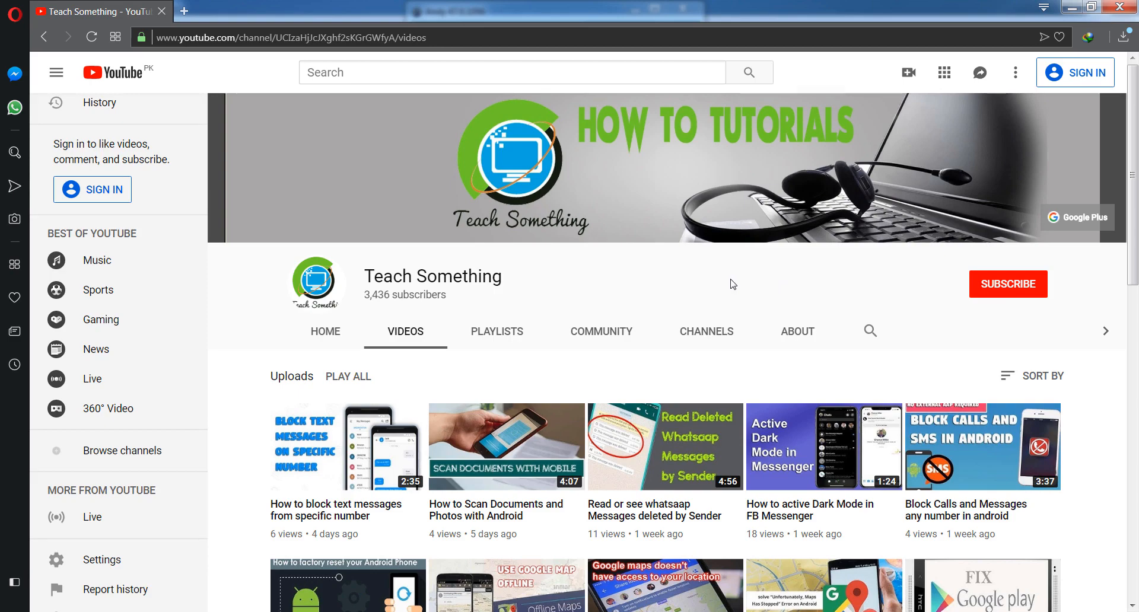